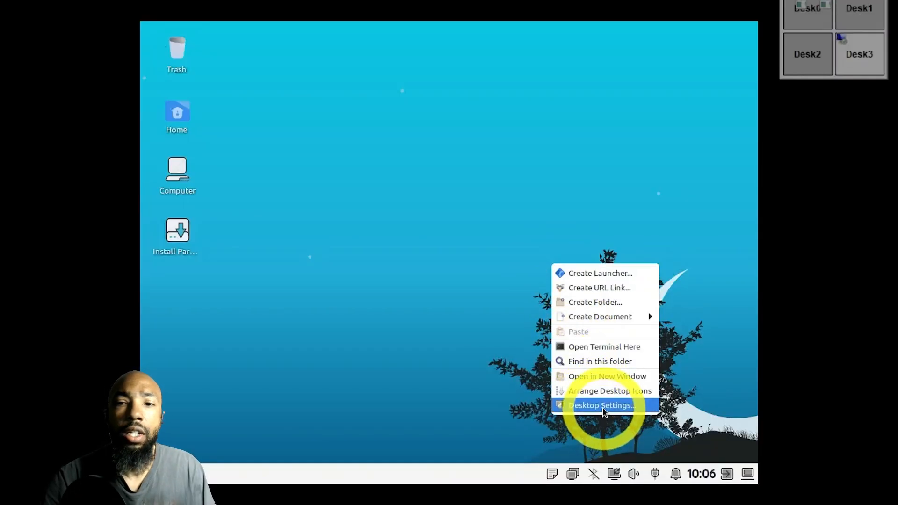
Open Desktop Settings from the desktop context menu, showing the Background wallpaper options
click(601, 405)
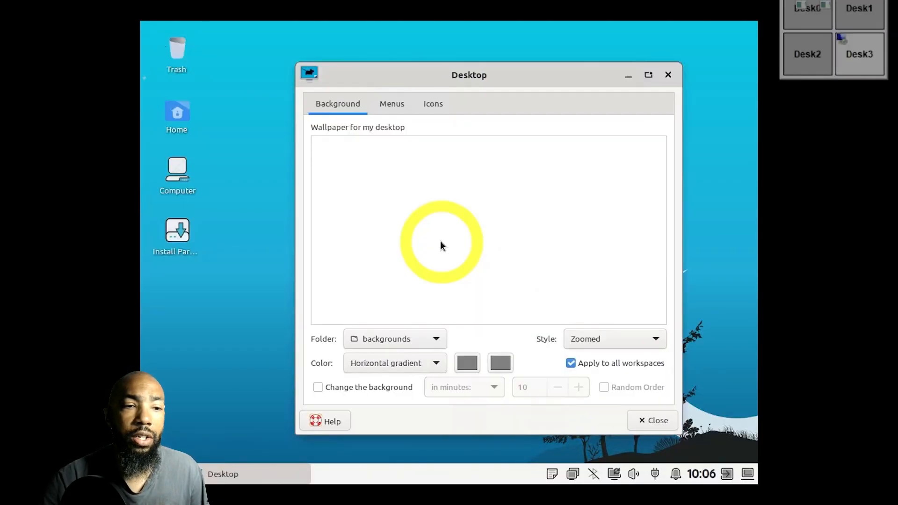